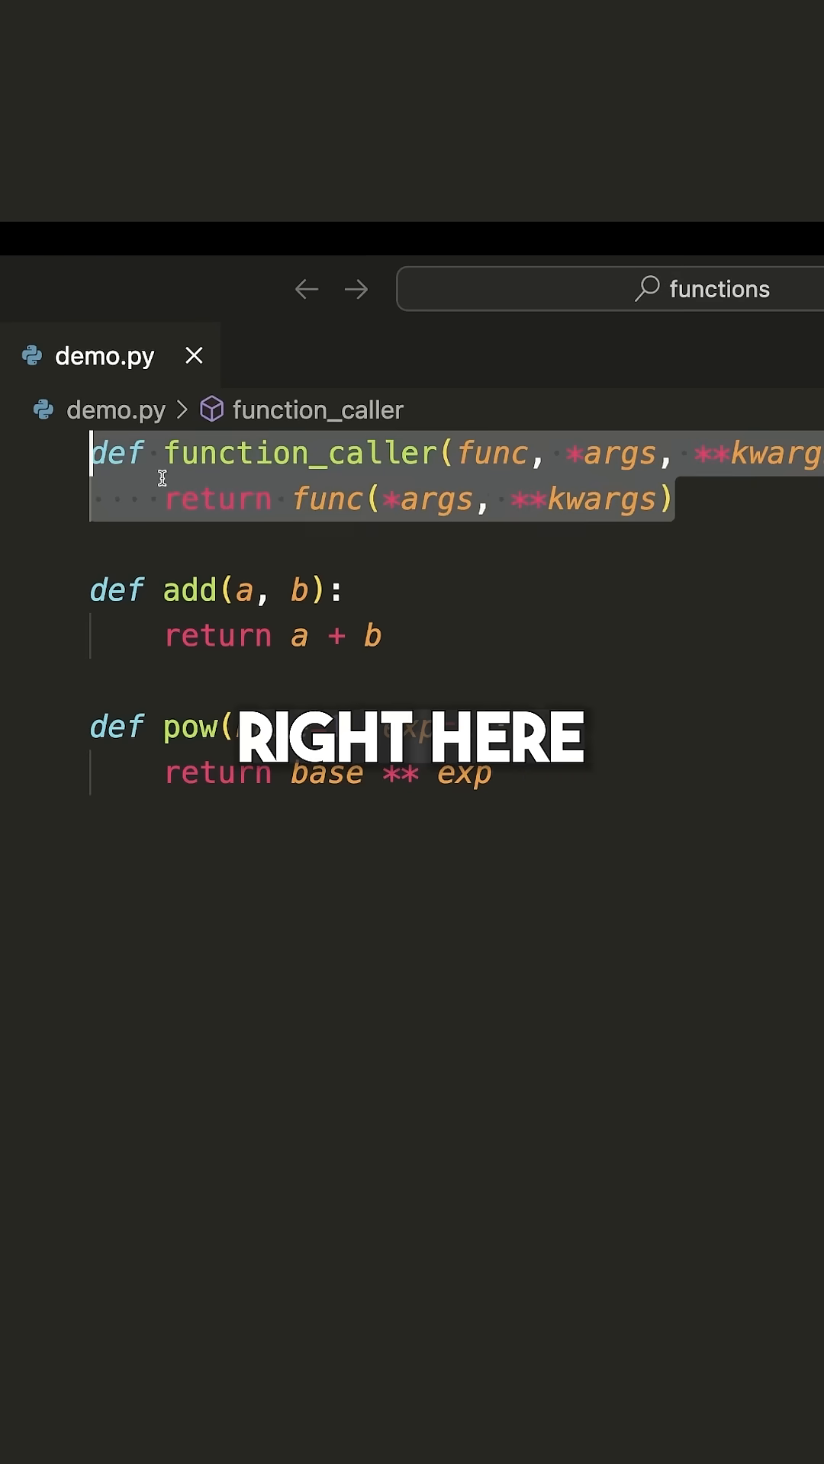
{"action": "mouse_move", "coordinate": [299, 453]}
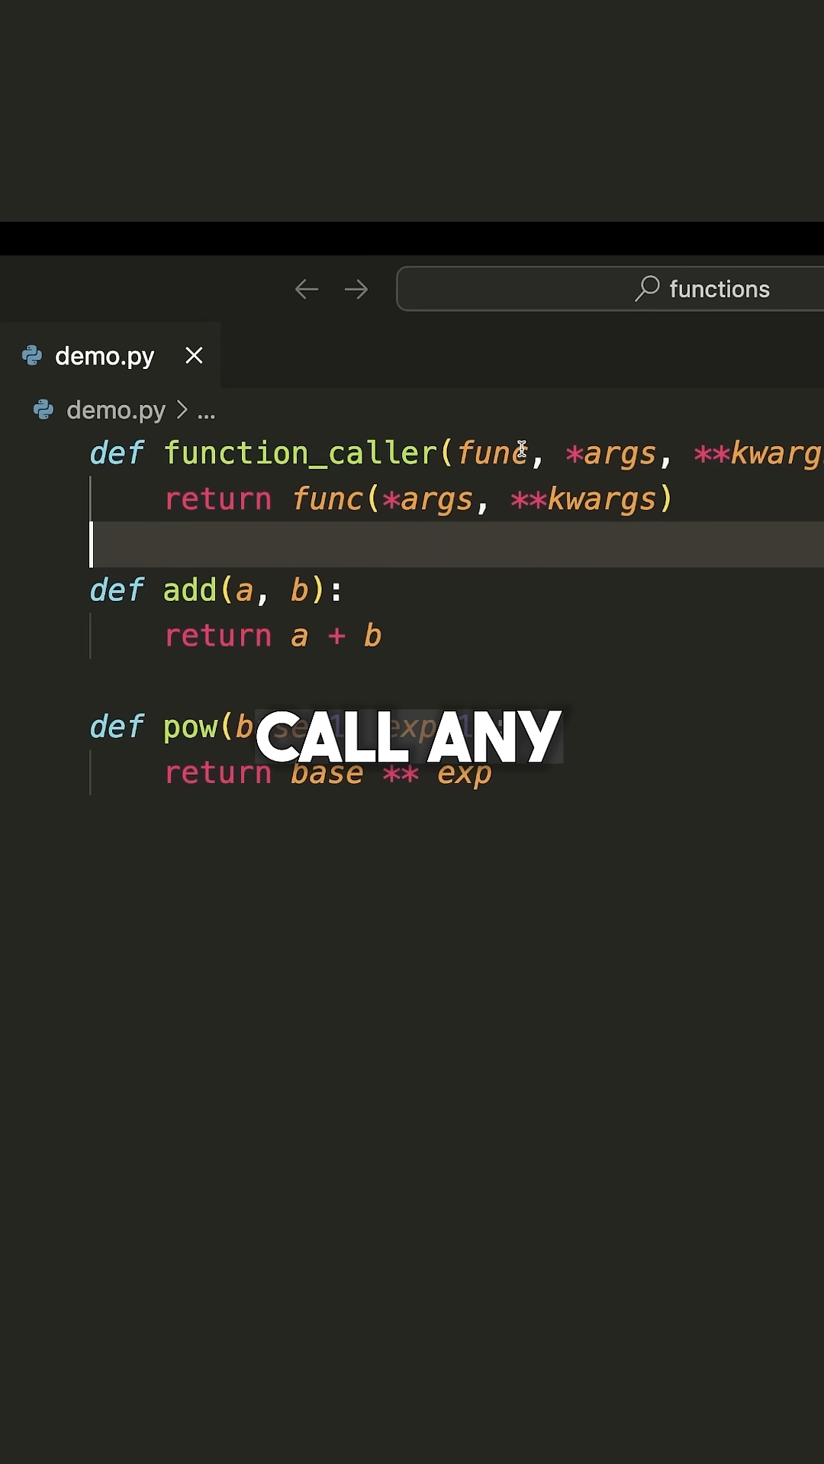
- Place the cursor above the return in function_caller and start the tuple with (1,
{"action": "double_click", "coordinate": [492, 453]}
{"action": "type", "text": "(1,"}
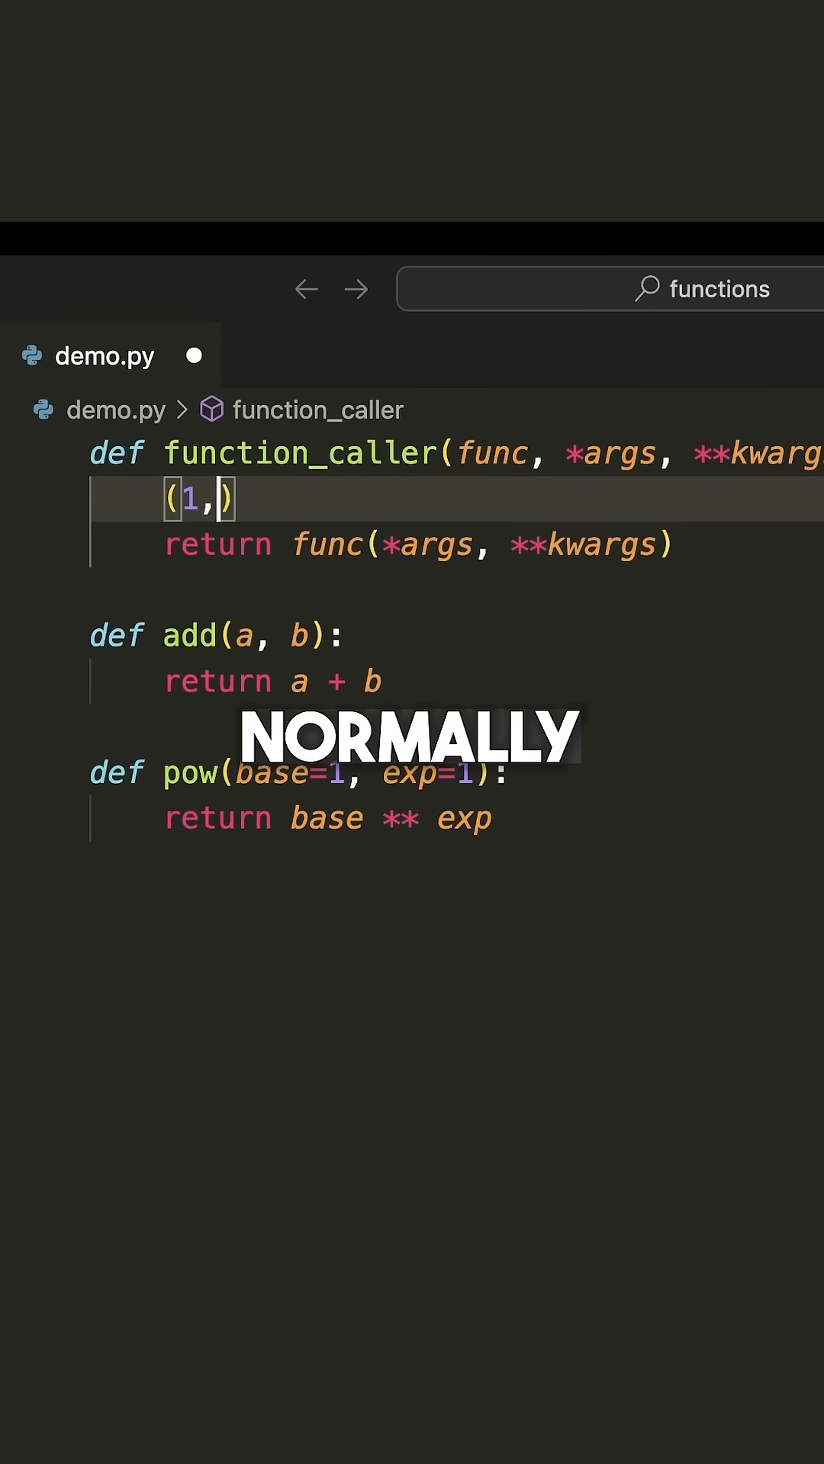
- Complete the annotation line to read (1, 2, 3) -> 1, 2, 3
{"action": "type", "text": "2, 3"}
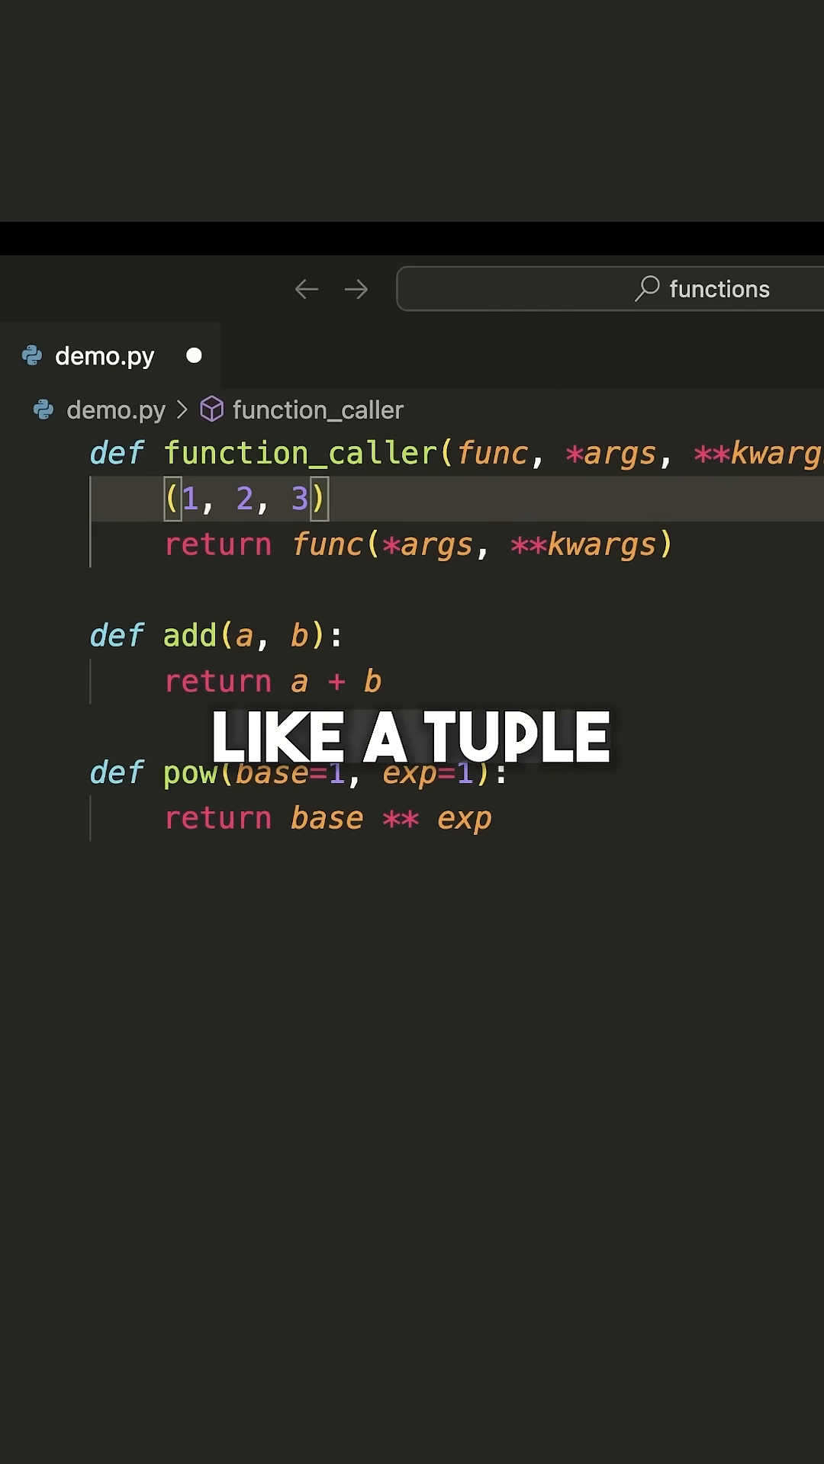
{"action": "type", "text": "->"}
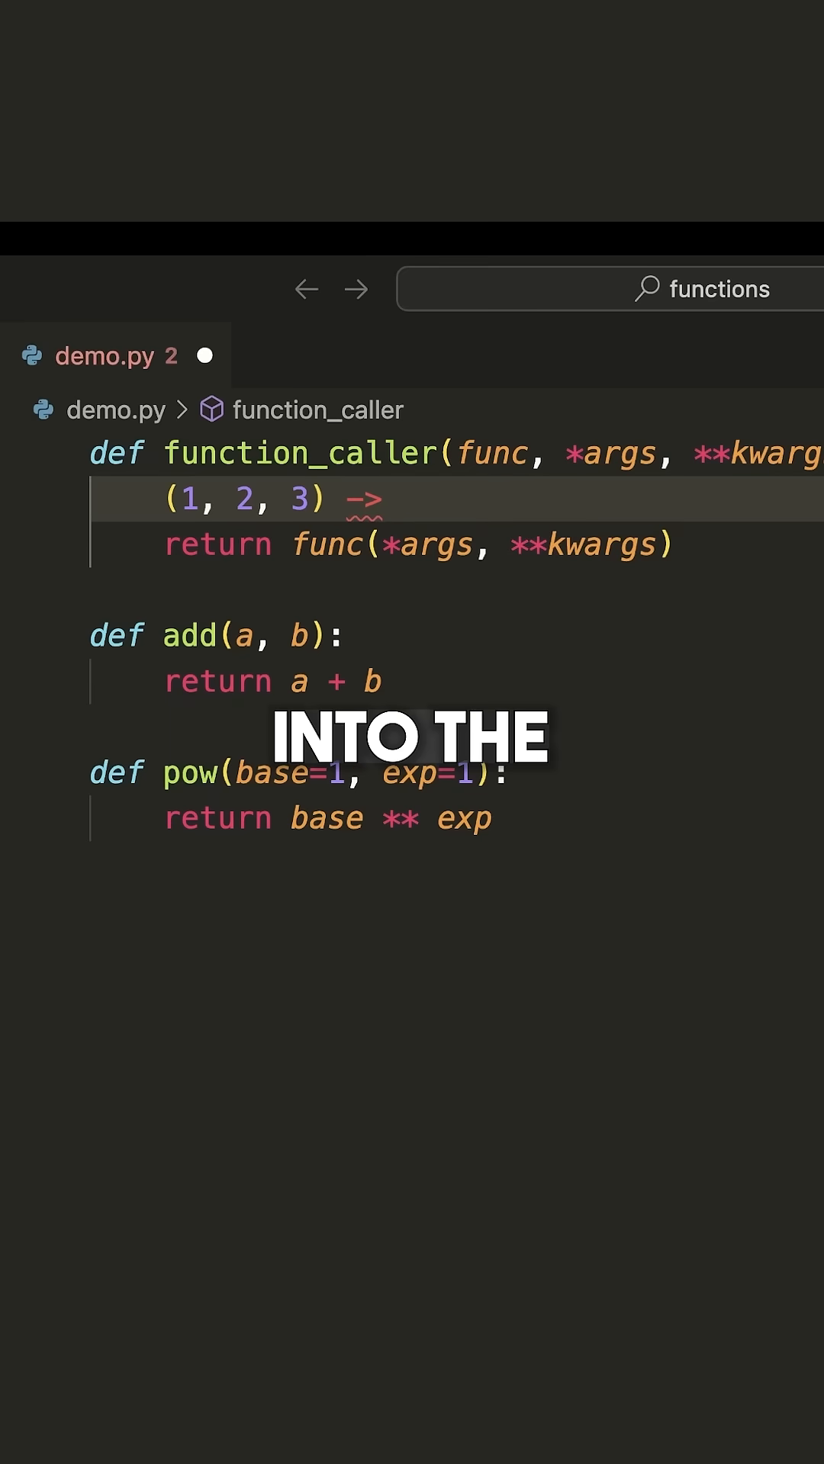
{"action": "type", "text": "1, 2, 3"}
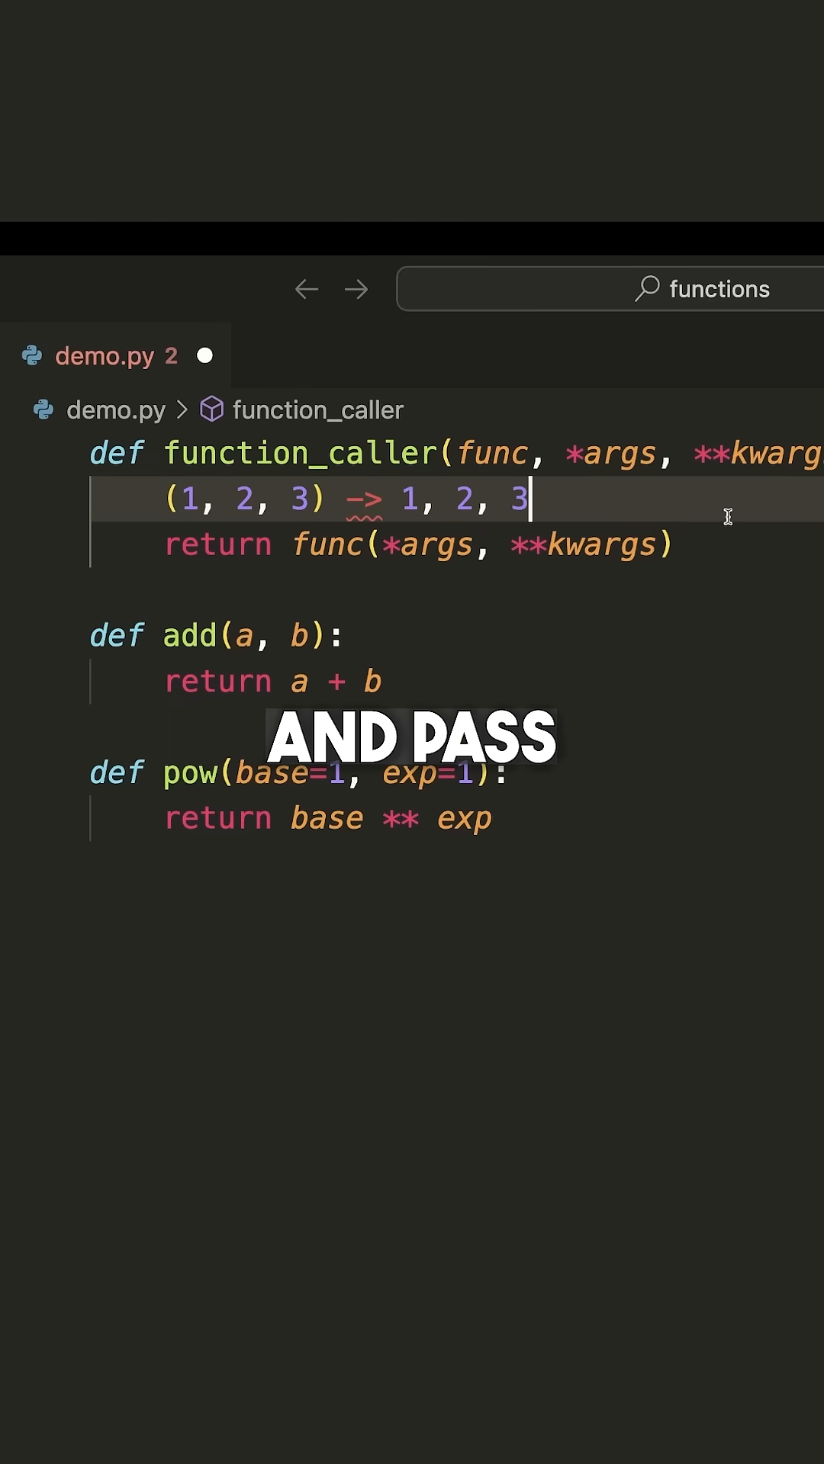